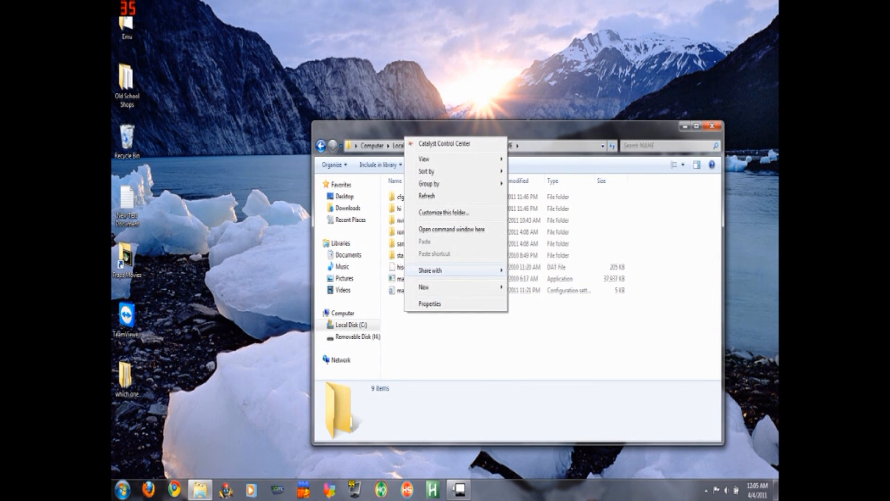
# - Open a command window in the MAME folder and enter 'mame dkong' without running it
pyautogui.click(450, 229)
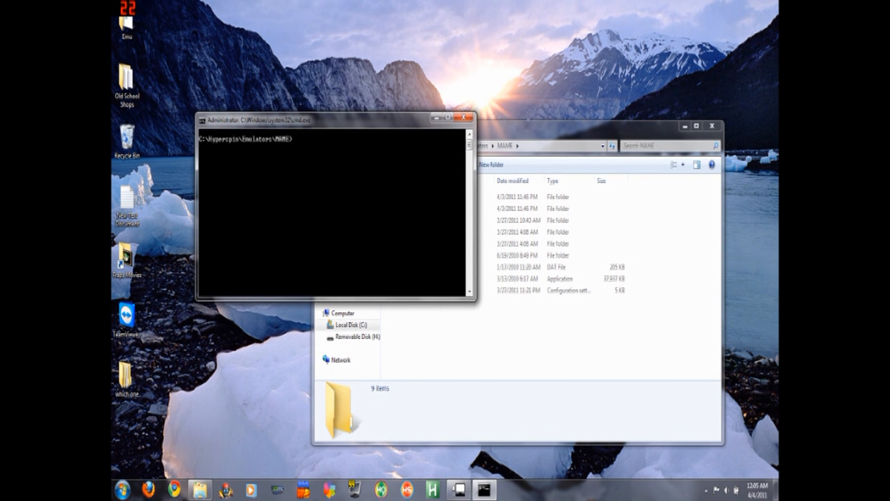
pyautogui.write('name')
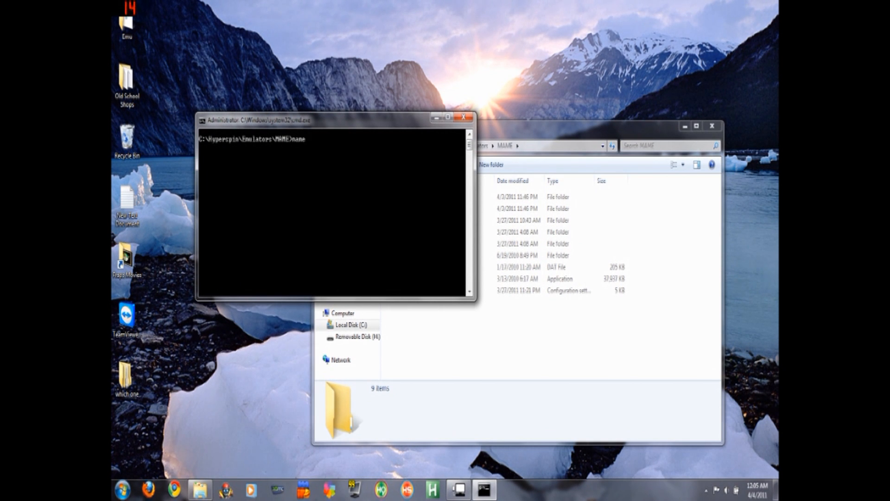
pyautogui.write('dkong')
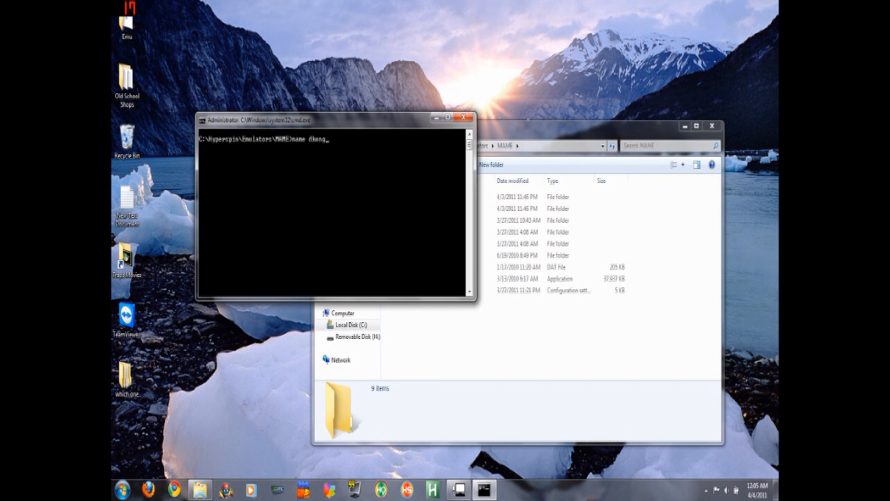
# - Launch Donkey Kong and show the Input (general) player 1 control assignments
pyautogui.press('enter')
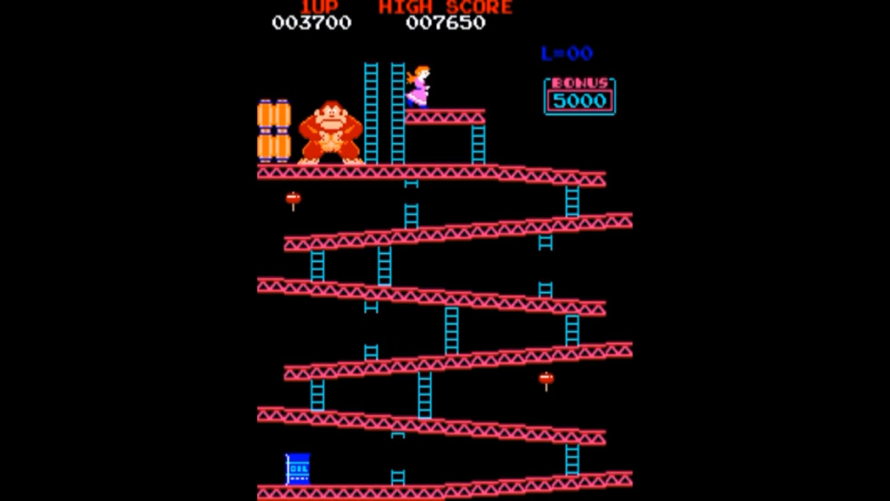
pyautogui.press('Tab')
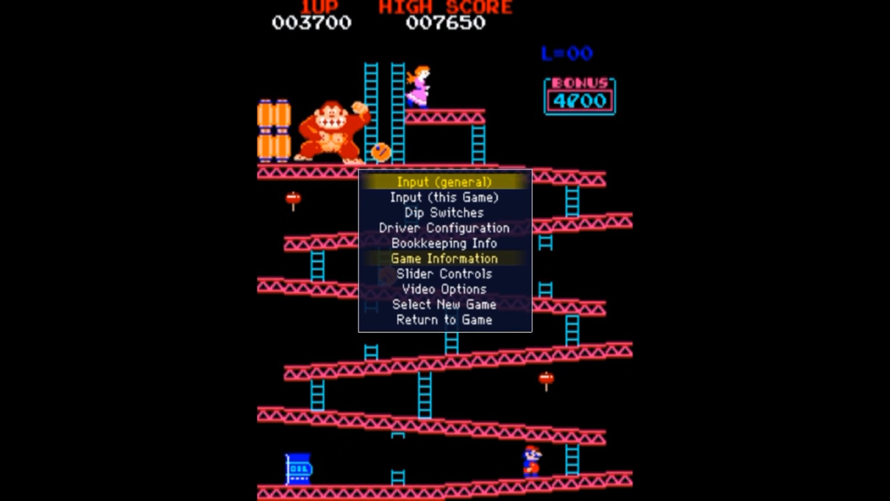
pyautogui.click(444, 182)
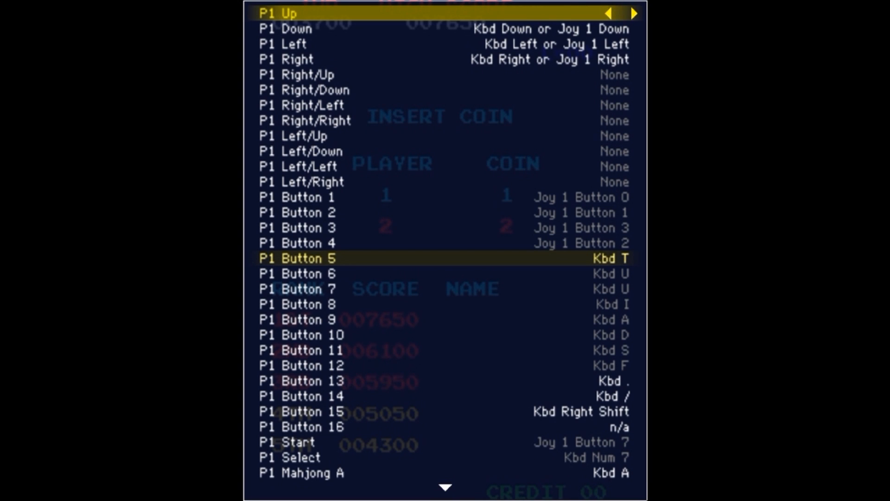
# - Map P1 directions to the joystick 1 hat switch and Buttons 1–5 to joystick buttons
pyautogui.press('Down')
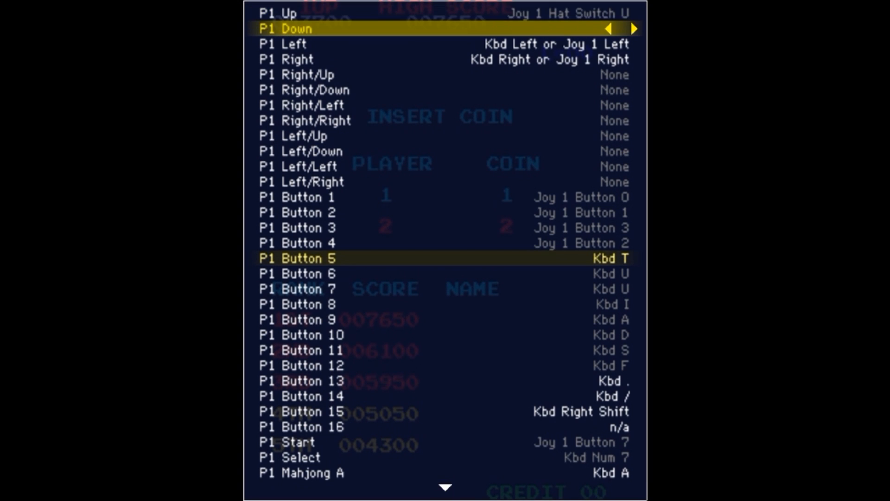
pyautogui.press('Down')
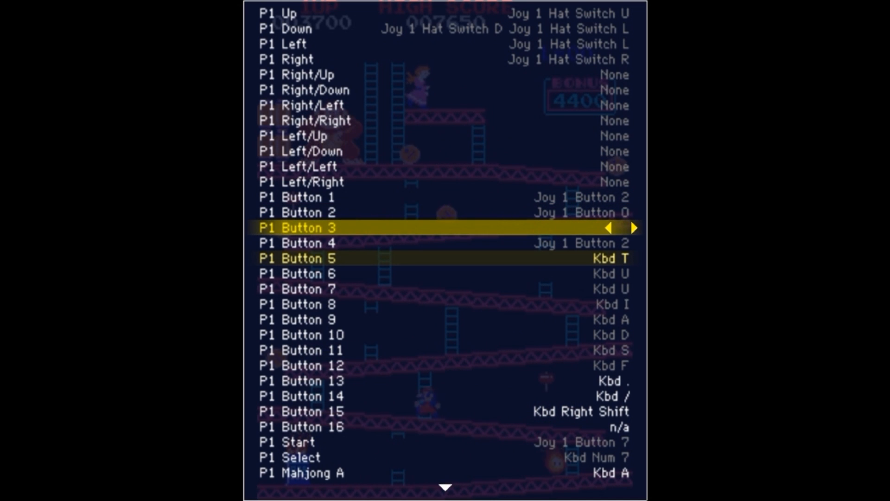
pyautogui.press('Down')
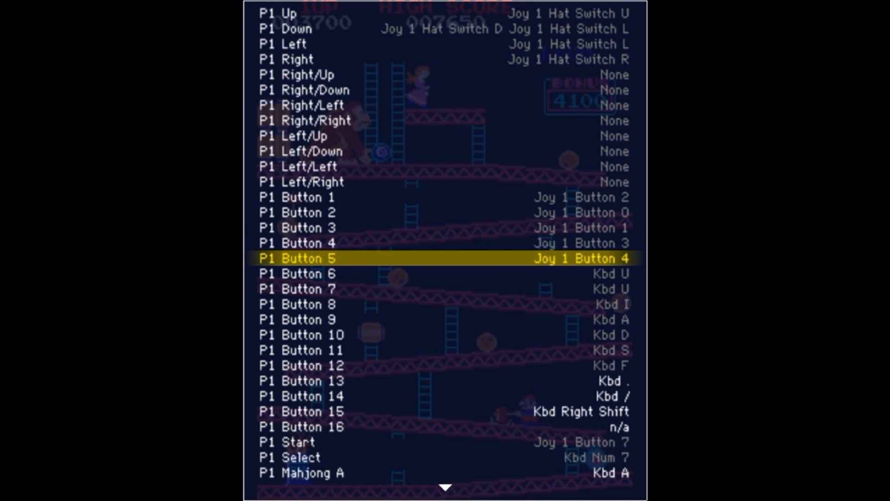
# - Assign P1 Button 6 to joystick button 5 and Buttons 7–8 to the Z axis
pyautogui.scroll(-3)
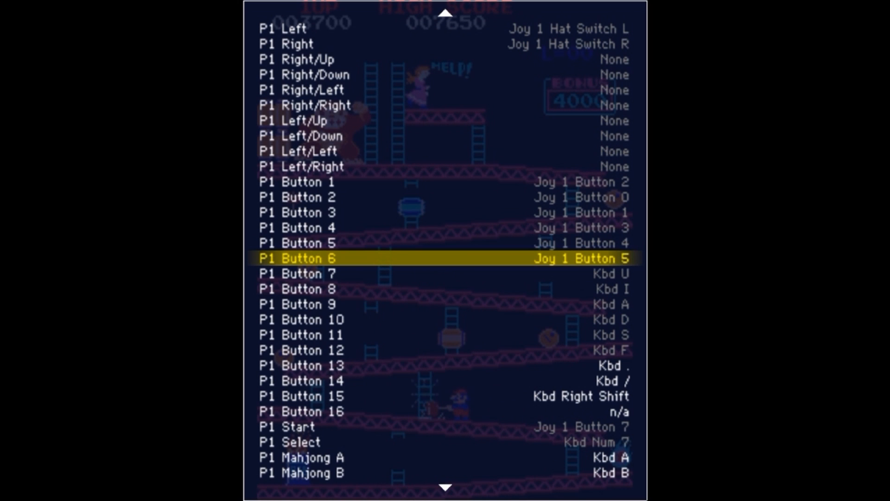
pyautogui.scroll(-3)
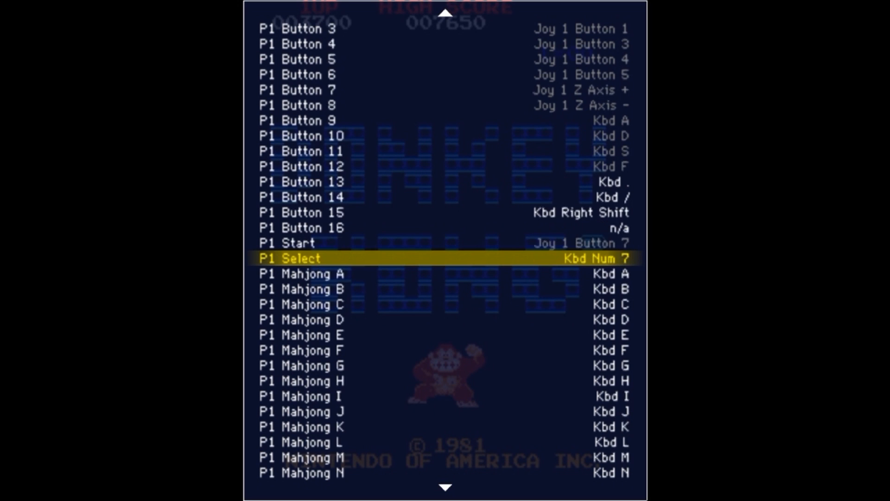
pyautogui.scroll(-3)
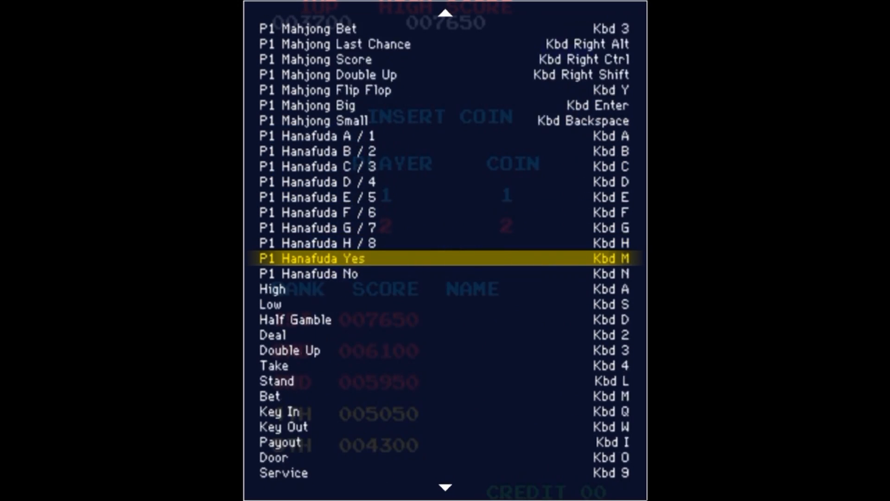
pyautogui.scroll(-3)
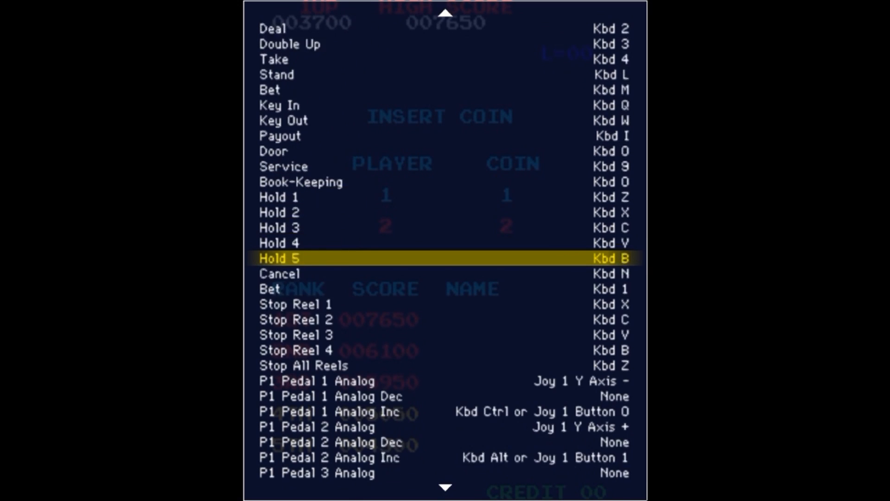
pyautogui.scroll(-3)
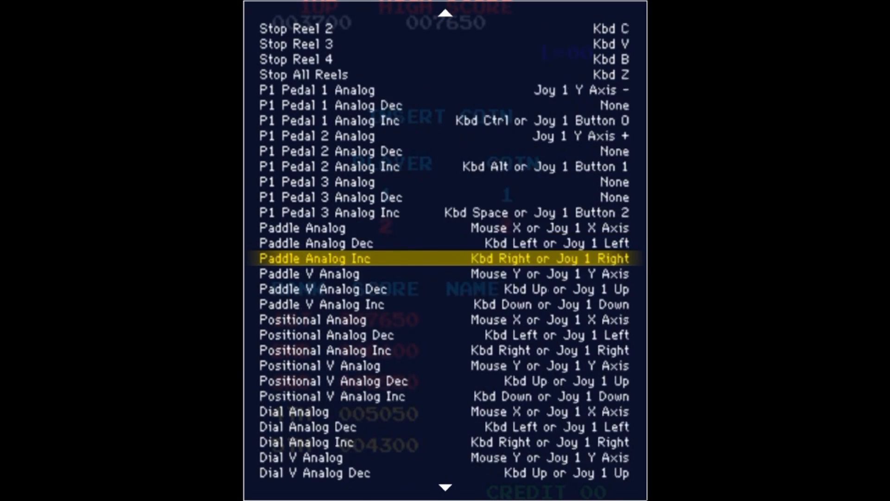
pyautogui.press('Escape')
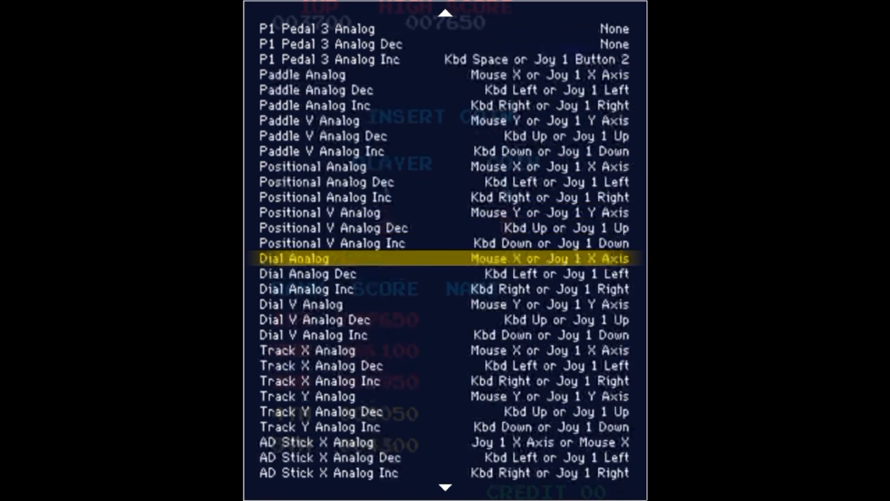
pyautogui.scroll(-3)
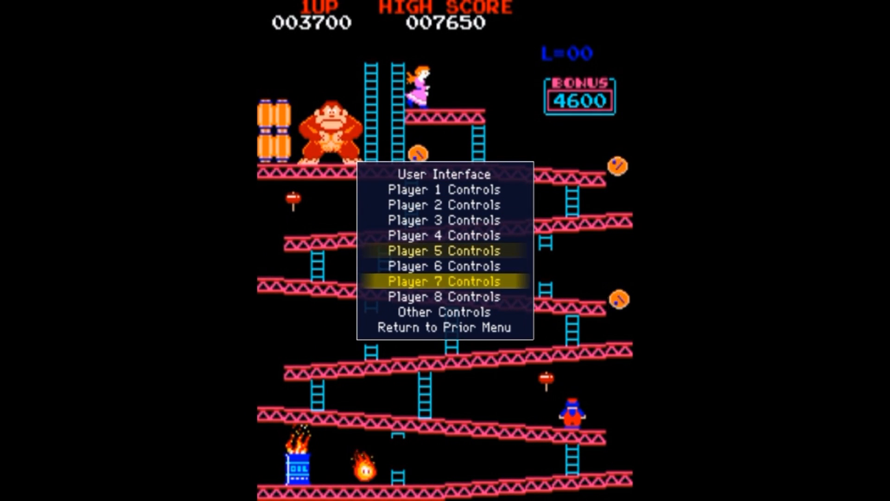
# - In Other Controls, map Coin 1 and 1-player start to joystick buttons 6 and 7
pyautogui.click(443, 311)
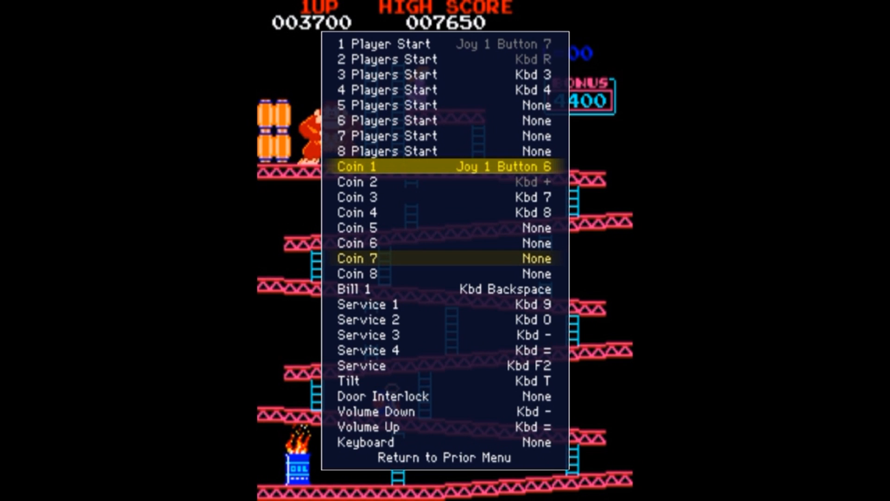
pyautogui.press('Down')
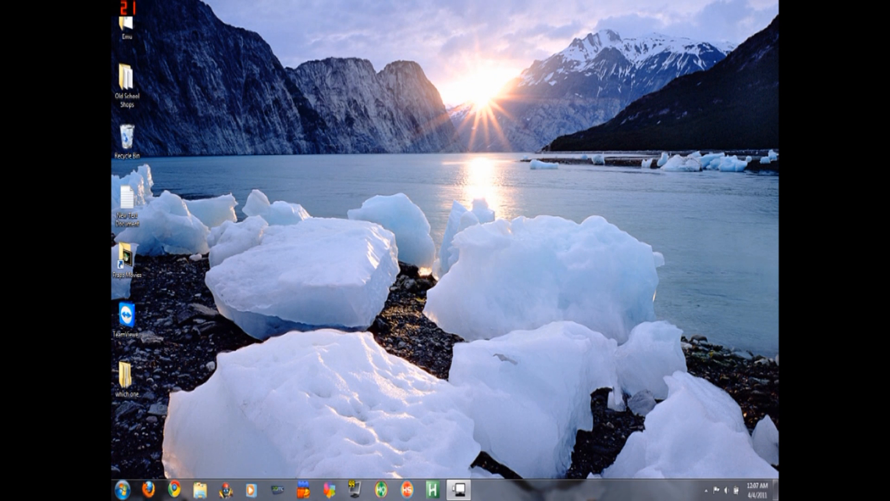
# - Launch HyperHQ and select the MAME wheel under Wheel Settings to show its emulator settings
pyautogui.click(381, 489)
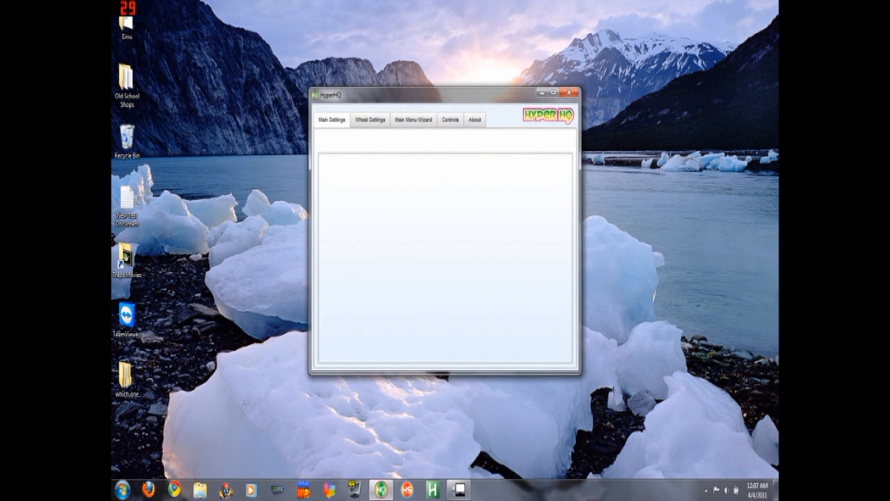
pyautogui.click(331, 119)
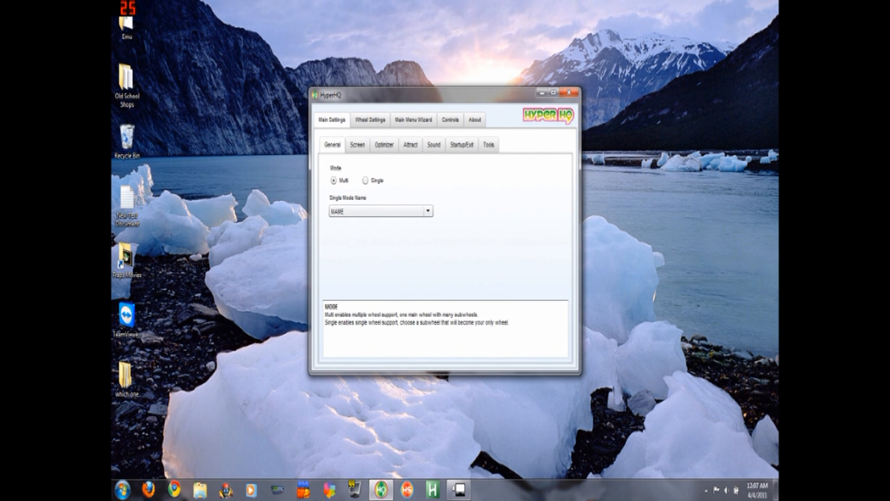
pyautogui.click(369, 119)
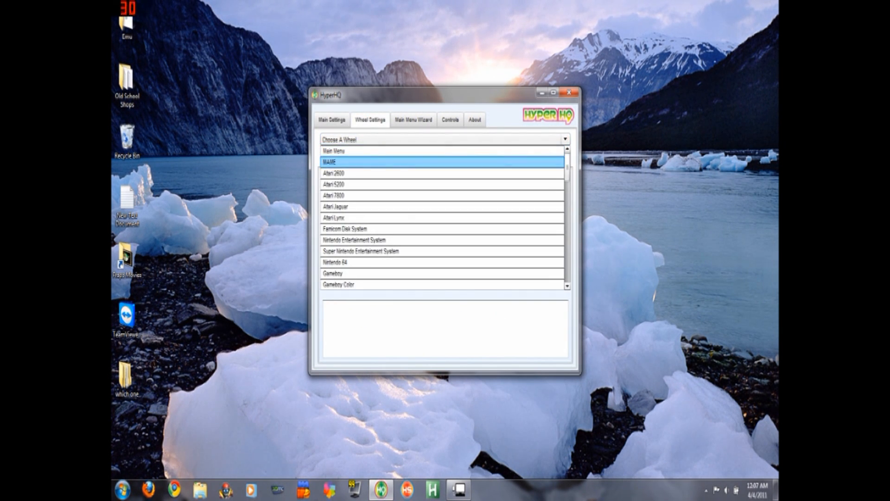
pyautogui.click(332, 162)
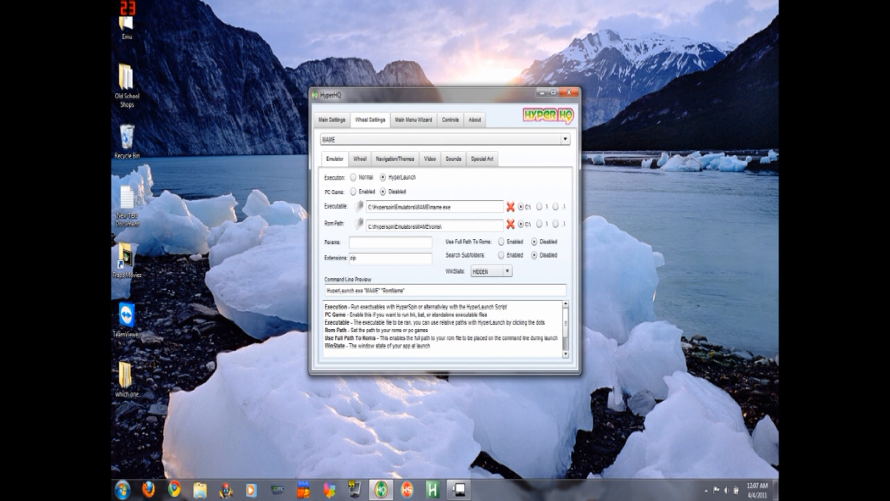
pyautogui.click(362, 206)
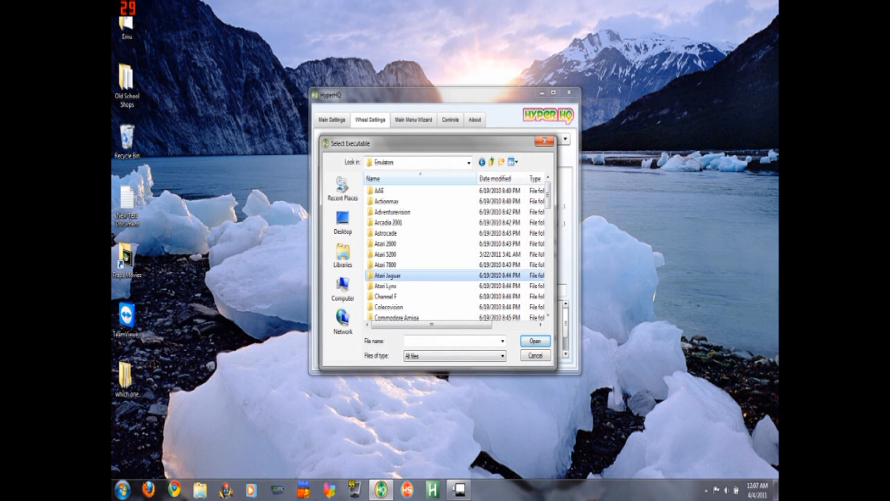
pyautogui.scroll(-3)
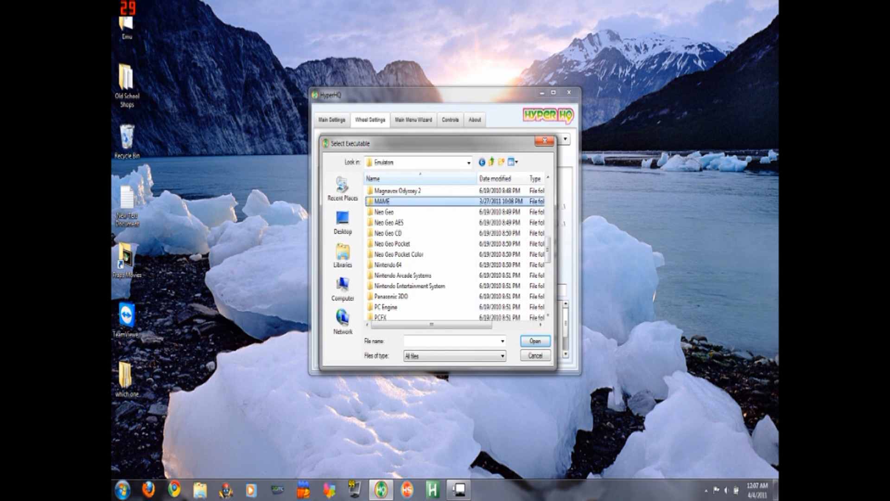
pyautogui.click(533, 341)
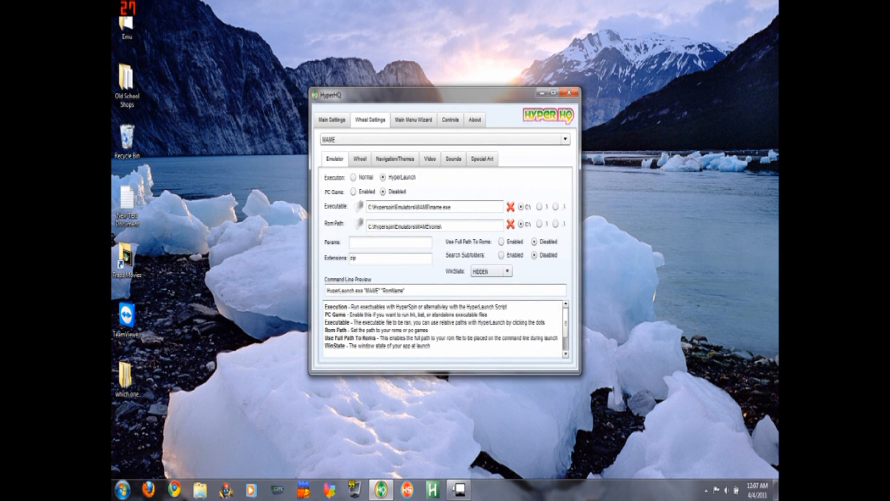